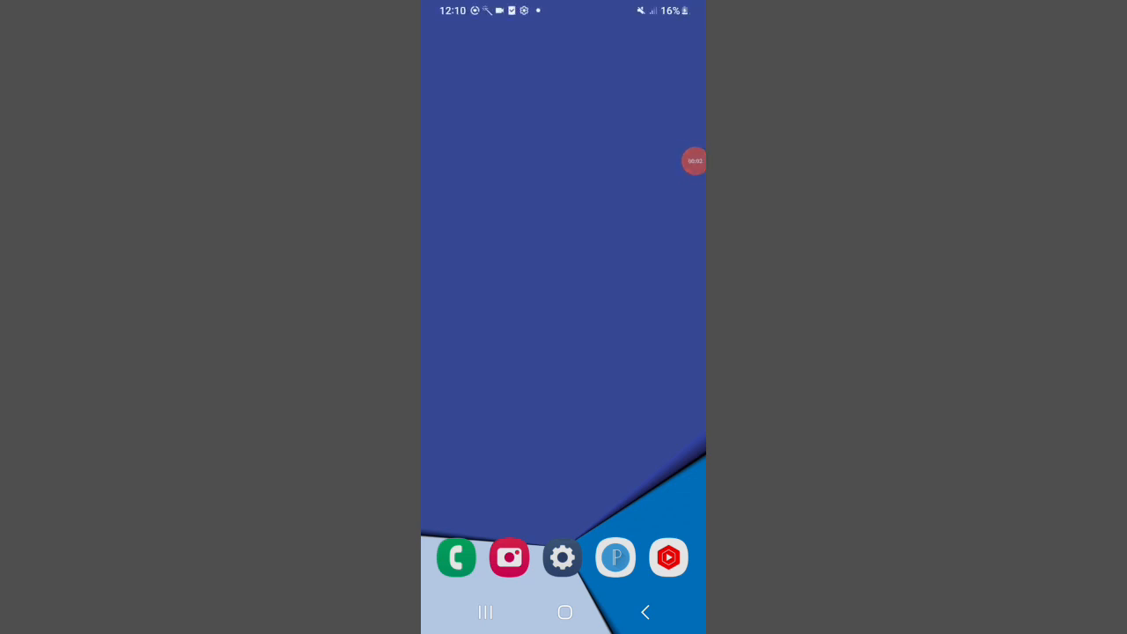
# - Open the Settings app from the app drawer
pyautogui.scroll(3)
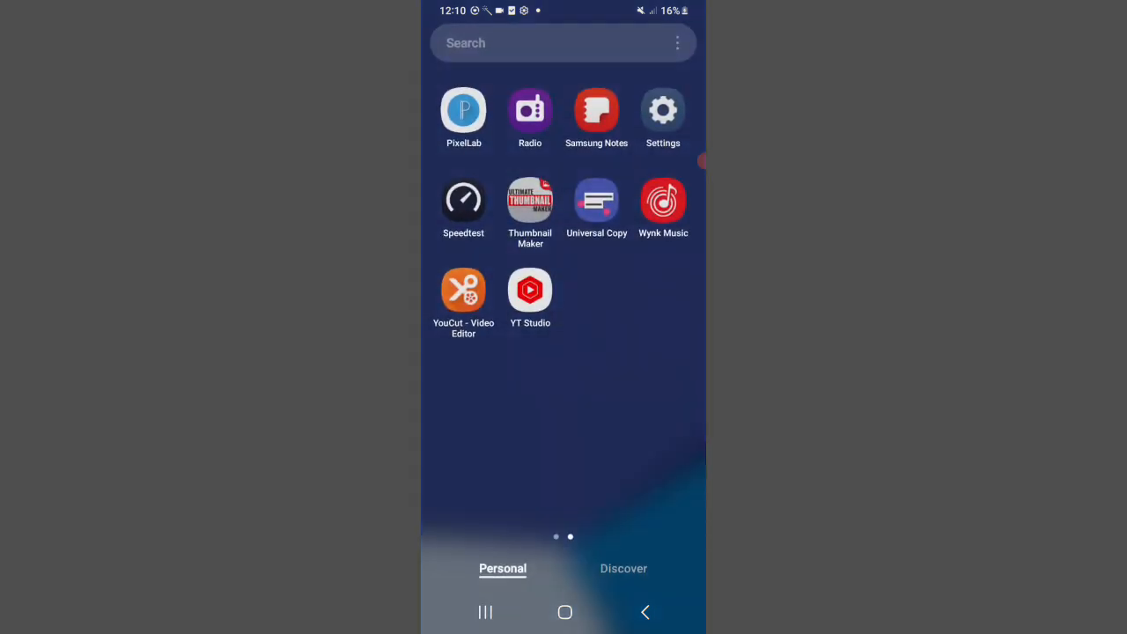
pyautogui.click(662, 111)
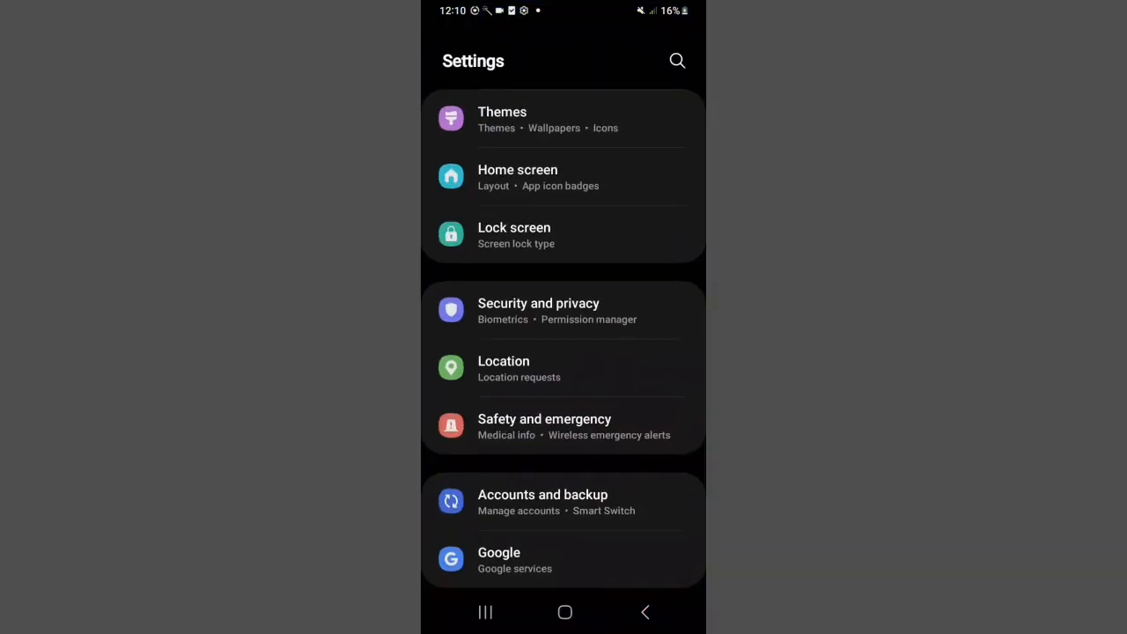
# - Go from Lock screen settings to the Fingerprints setup introduction
pyautogui.click(514, 235)
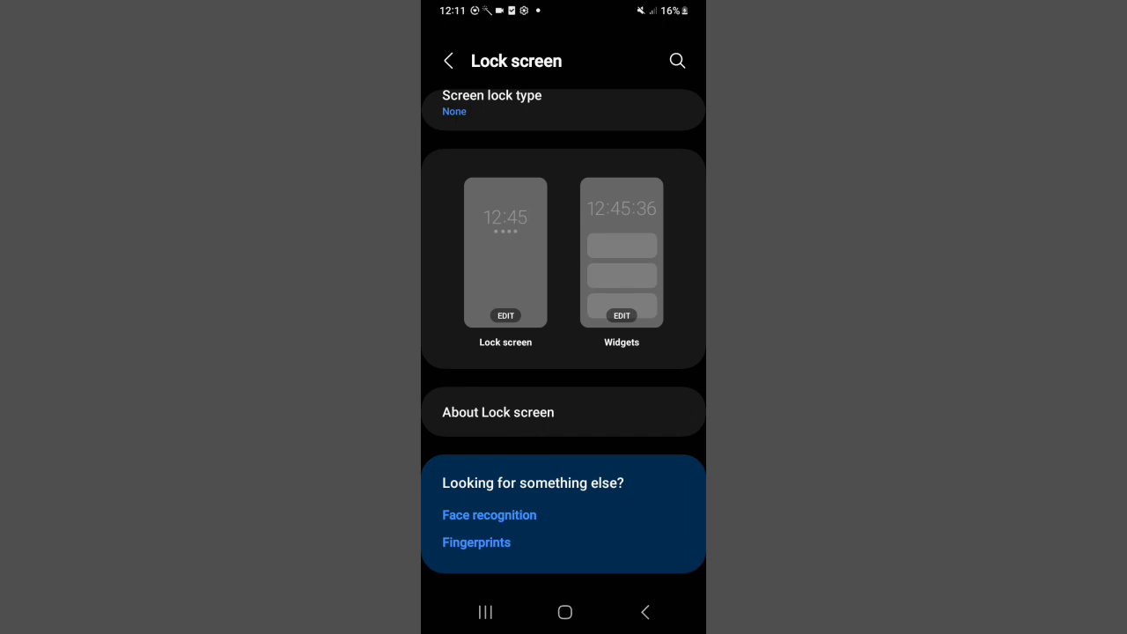
pyautogui.click(476, 541)
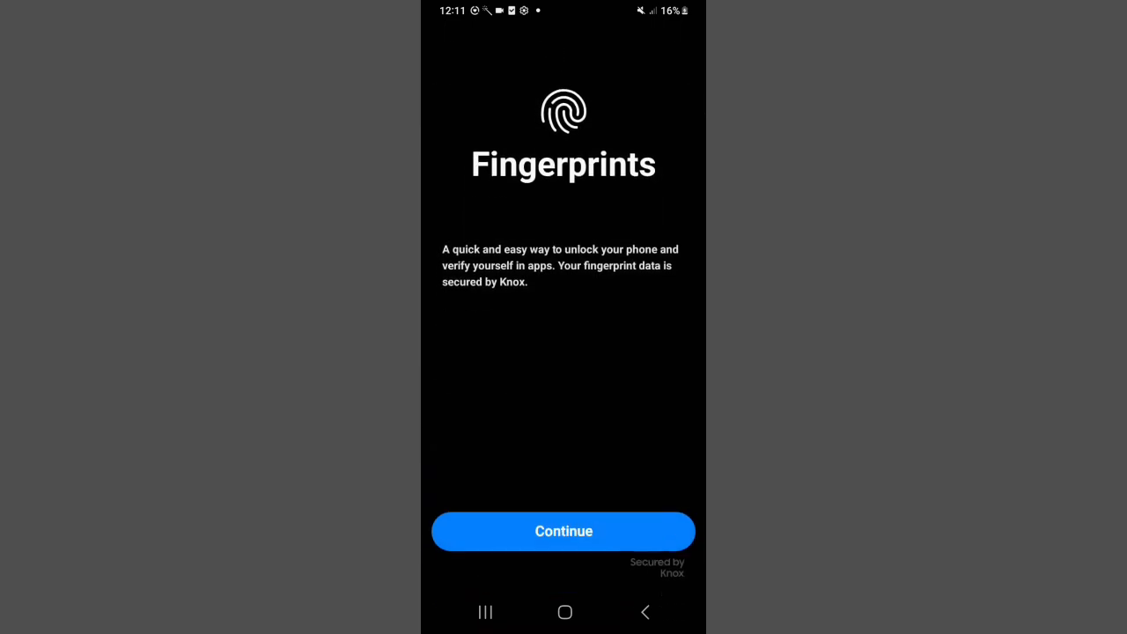
pyautogui.click(562, 531)
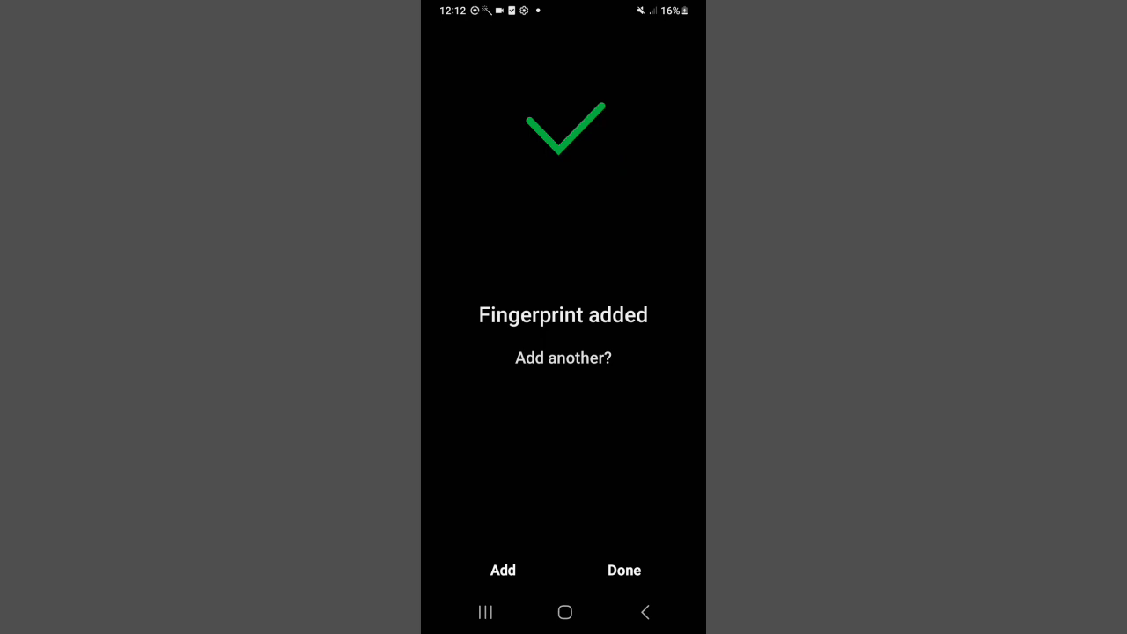
# - Finish enrolling Fingerprint 1 with fingerprint unlock on, then return home
pyautogui.click(624, 569)
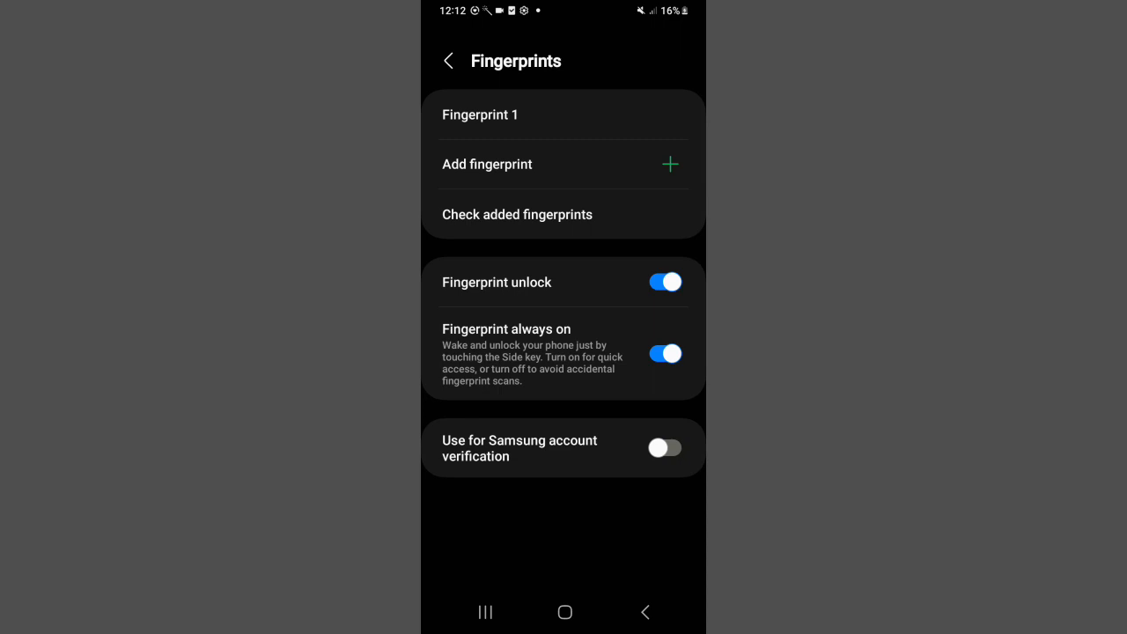
pyautogui.click(563, 612)
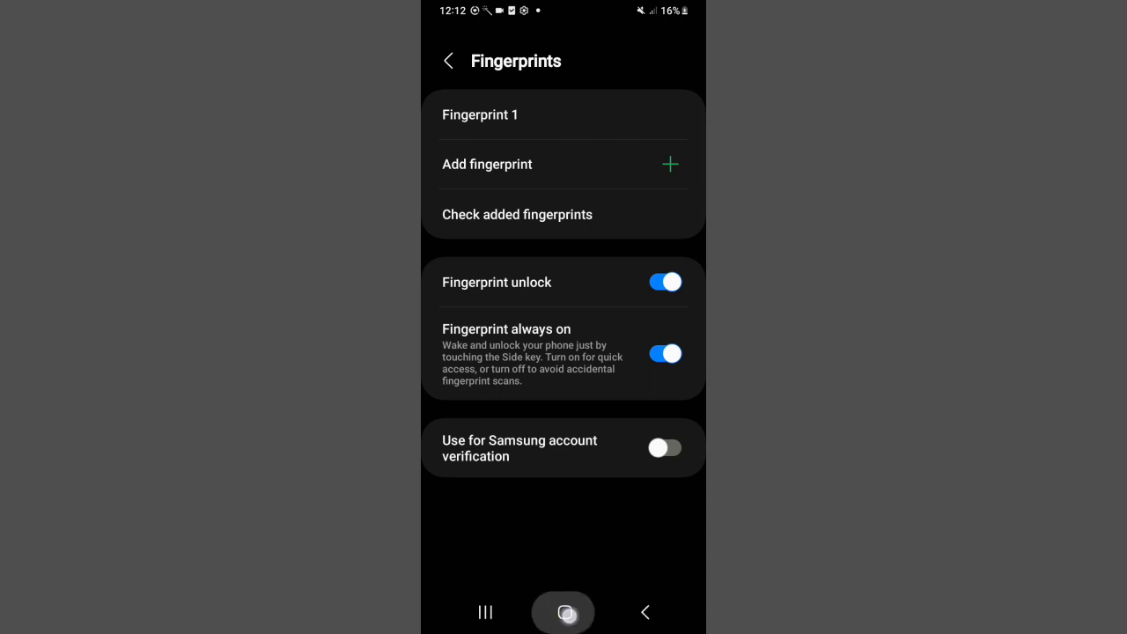
pyautogui.click(563, 612)
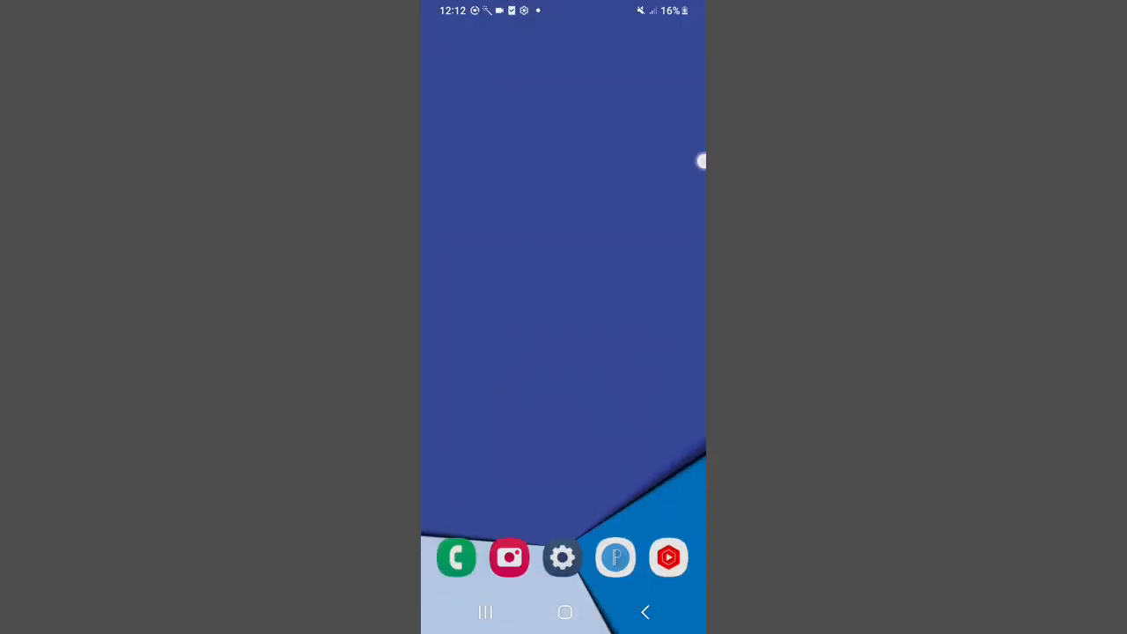